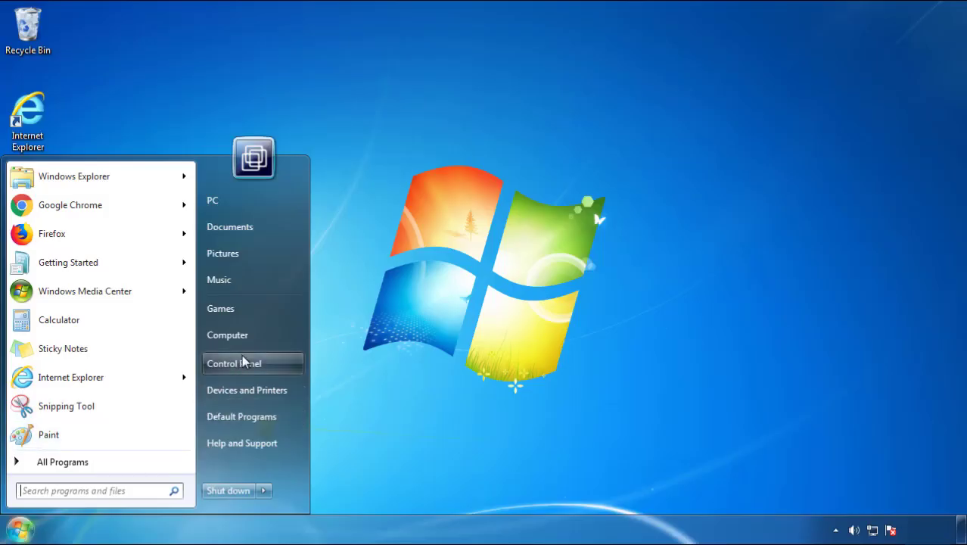
- Reach Control Panel's Programs and Features with programs sorted by Installed On date
{"action": "left_click", "coordinate": [252, 363]}
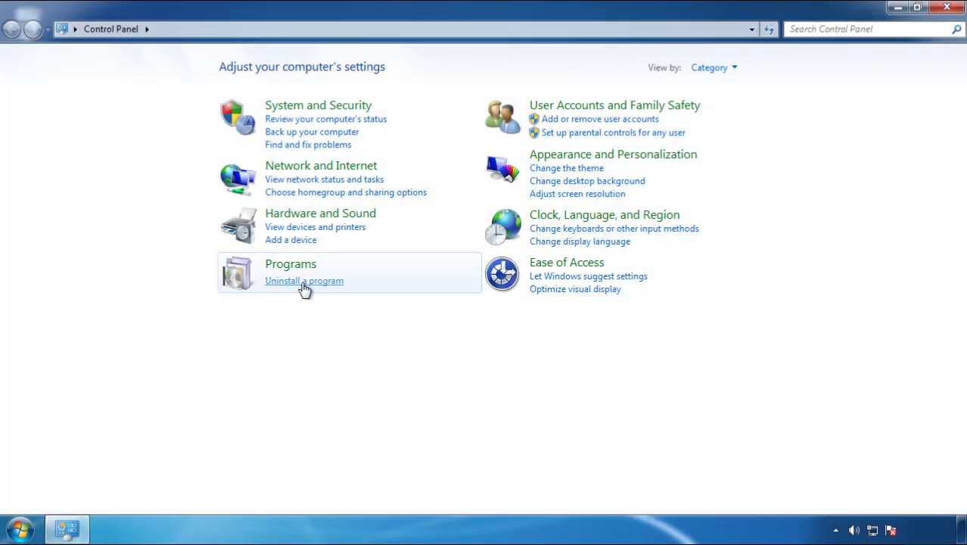
{"action": "left_click", "coordinate": [303, 280]}
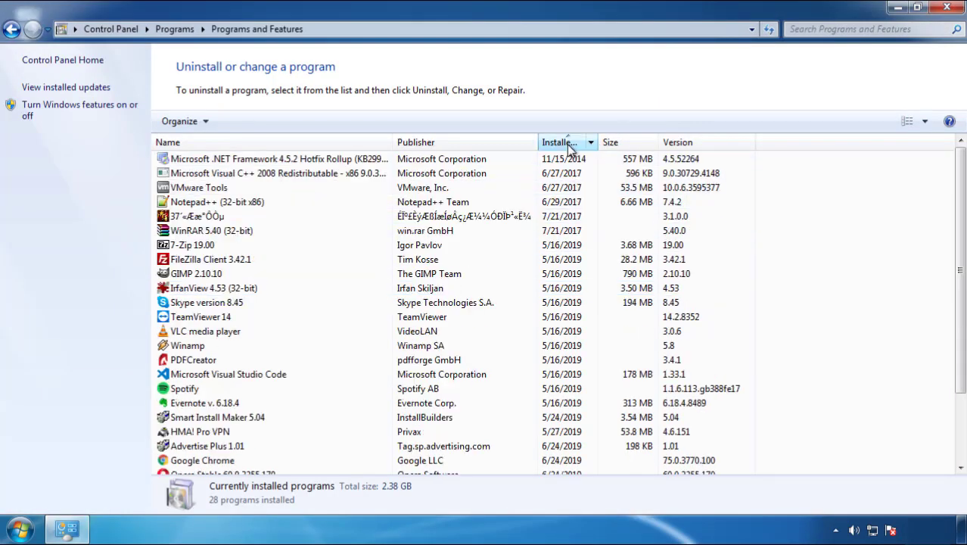
{"action": "left_click", "coordinate": [560, 142]}
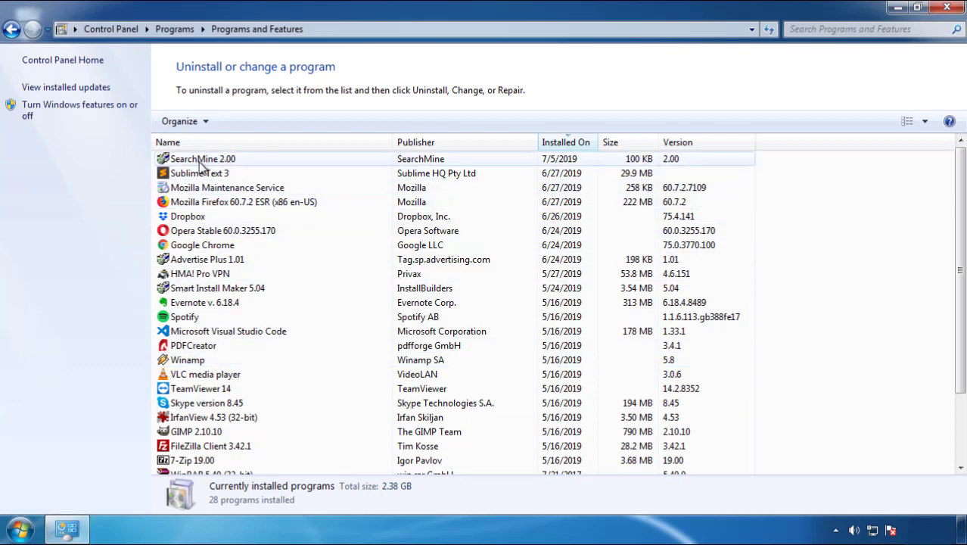
- Uninstall SearchMine 2.00, confirming the removal, and close the programs window
{"action": "left_click", "coordinate": [239, 121]}
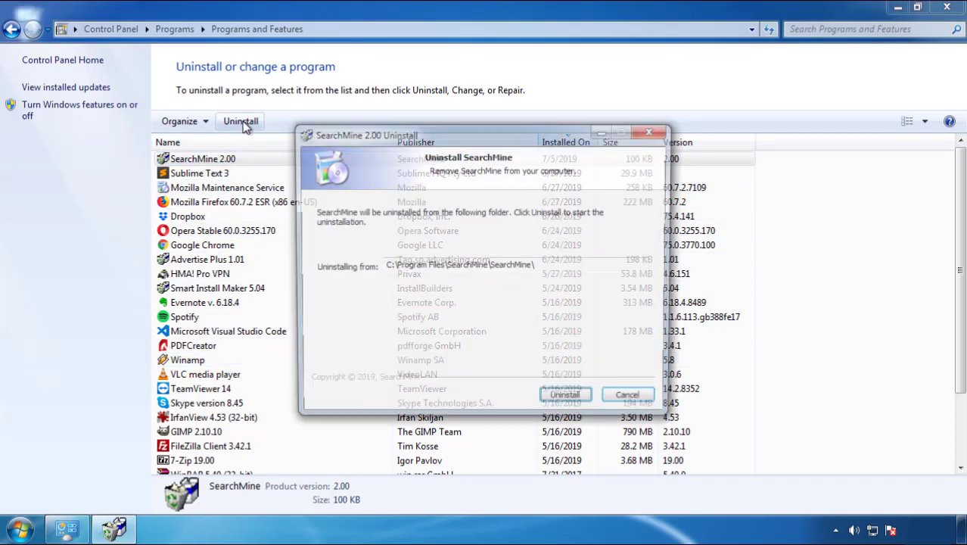
{"action": "left_click", "coordinate": [566, 393]}
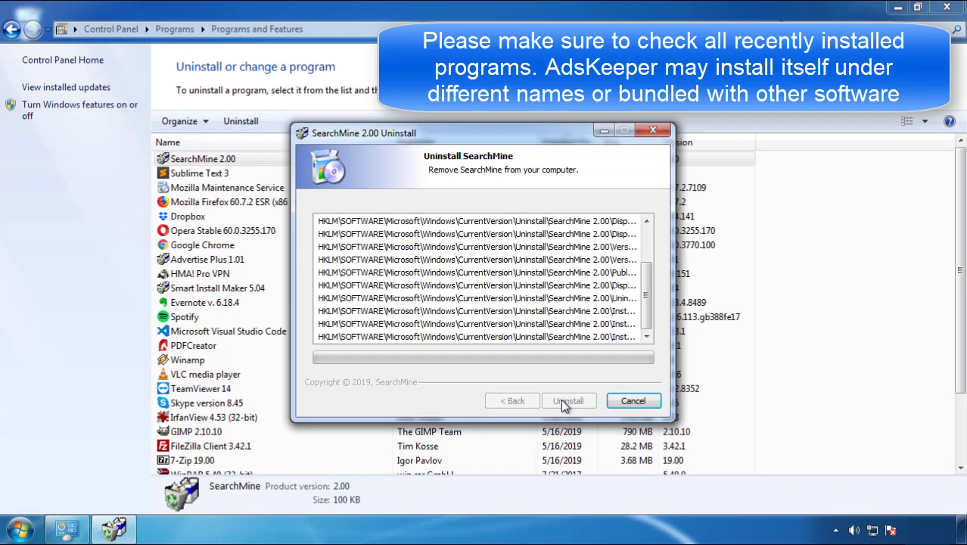
{"action": "left_click", "coordinate": [569, 400]}
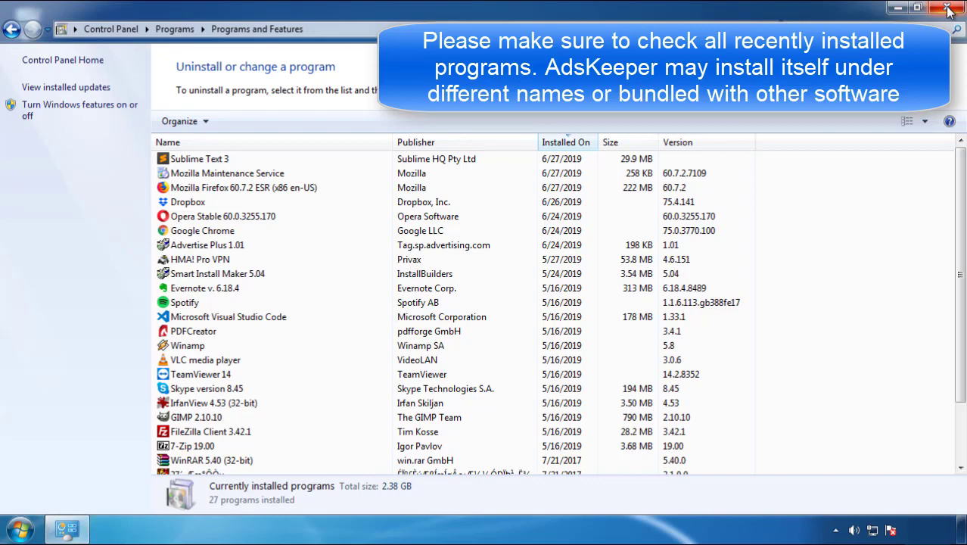
{"action": "left_click", "coordinate": [947, 9]}
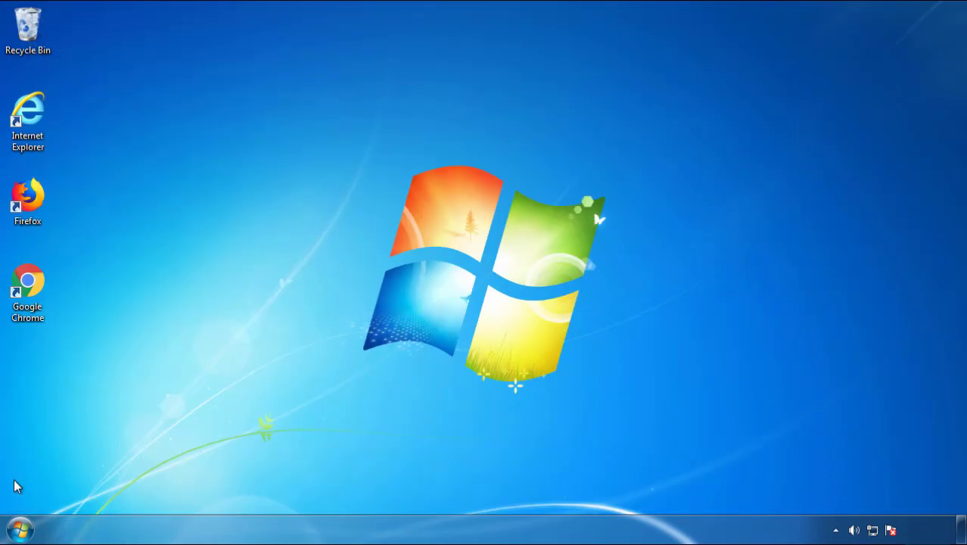
- Restart the computer so Windows 7 boots into Safe Mode
{"action": "left_click", "coordinate": [263, 490]}
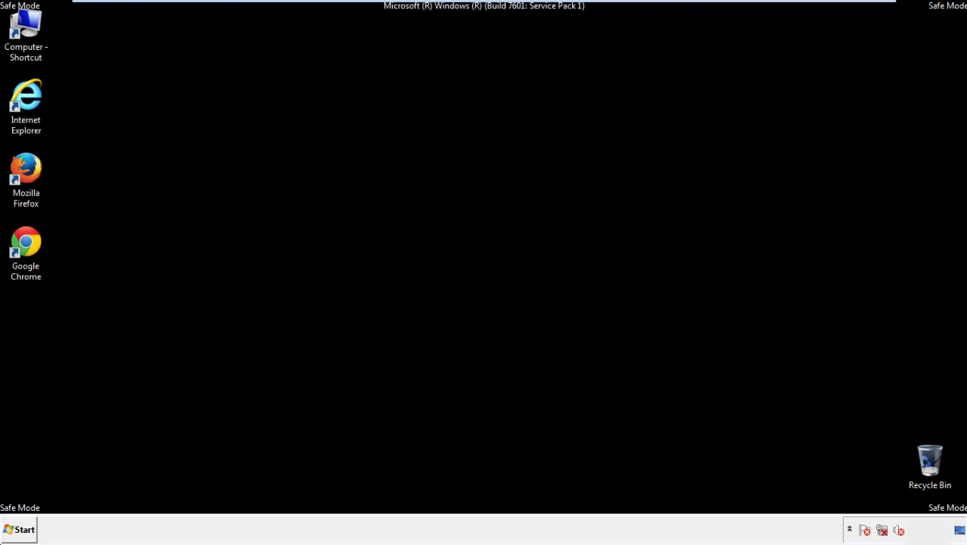
- Launch Firefox, decline default-browser prompt, and reach History > Clear Recent History
{"action": "double_click", "coordinate": [26, 169]}
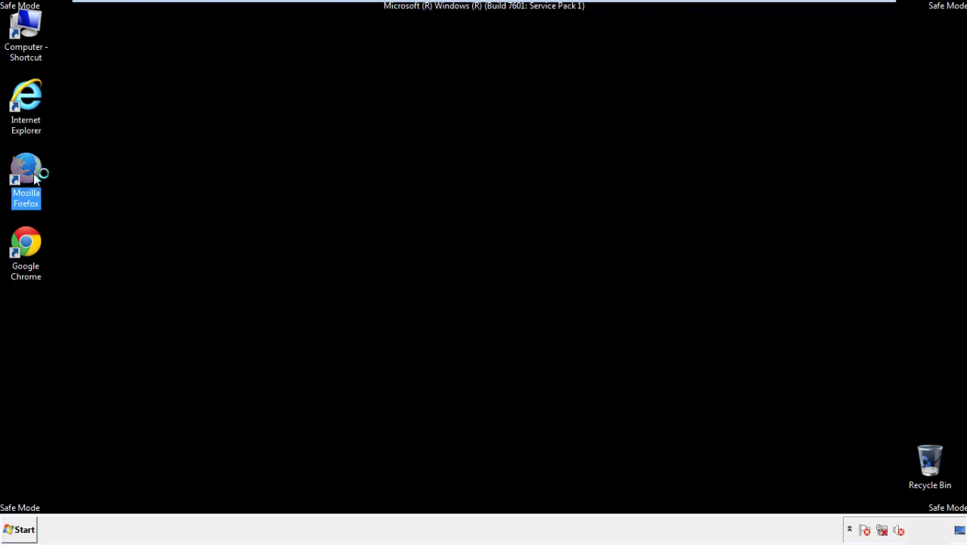
{"action": "double_click", "coordinate": [25, 173]}
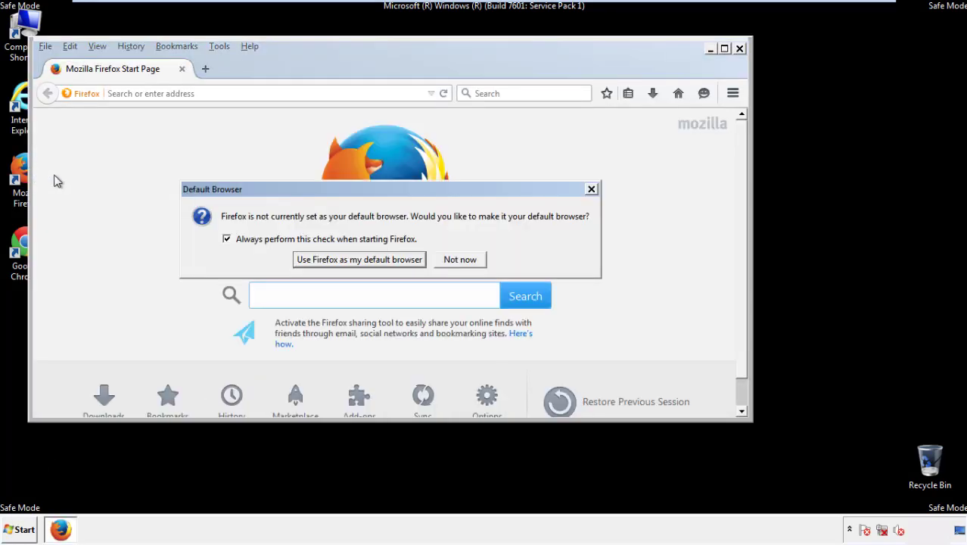
{"action": "left_click", "coordinate": [460, 259]}
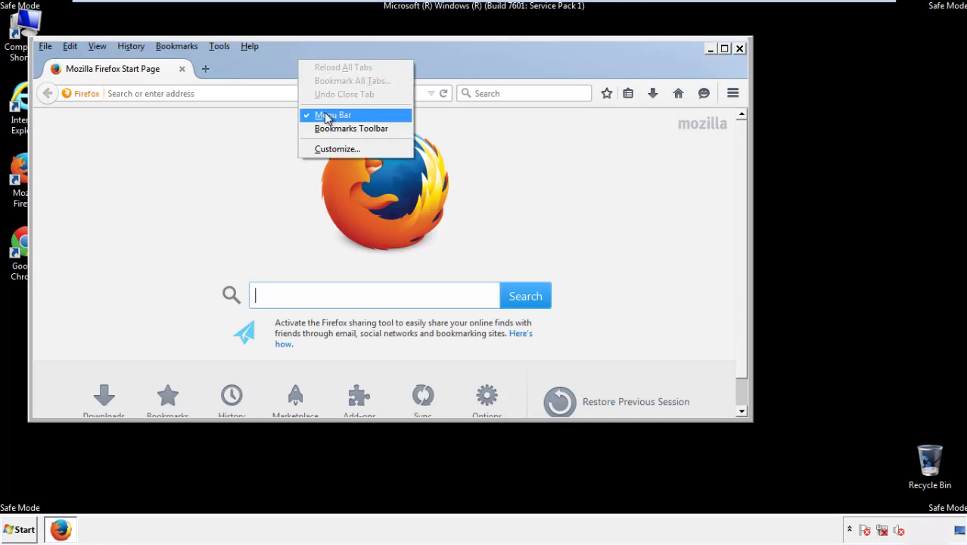
{"action": "left_click", "coordinate": [329, 115]}
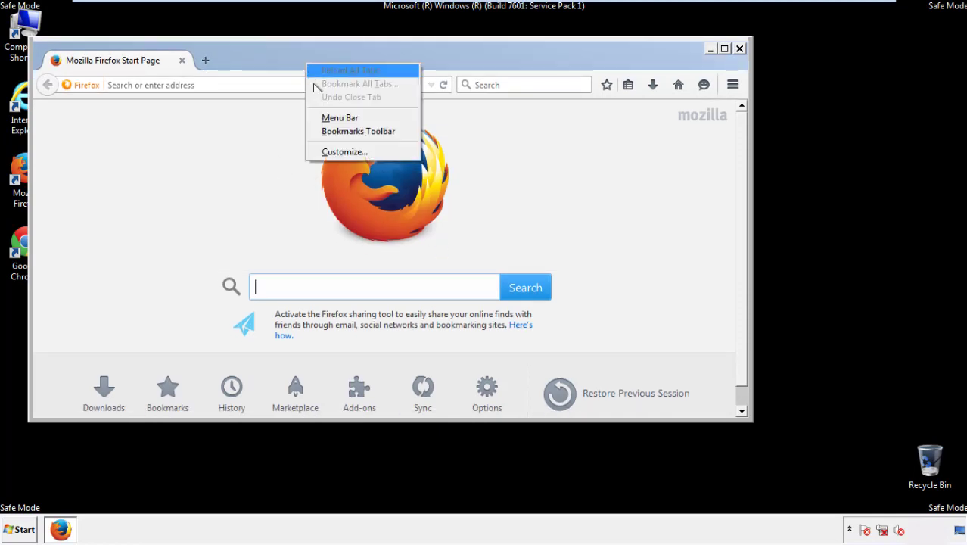
{"action": "left_click", "coordinate": [339, 118]}
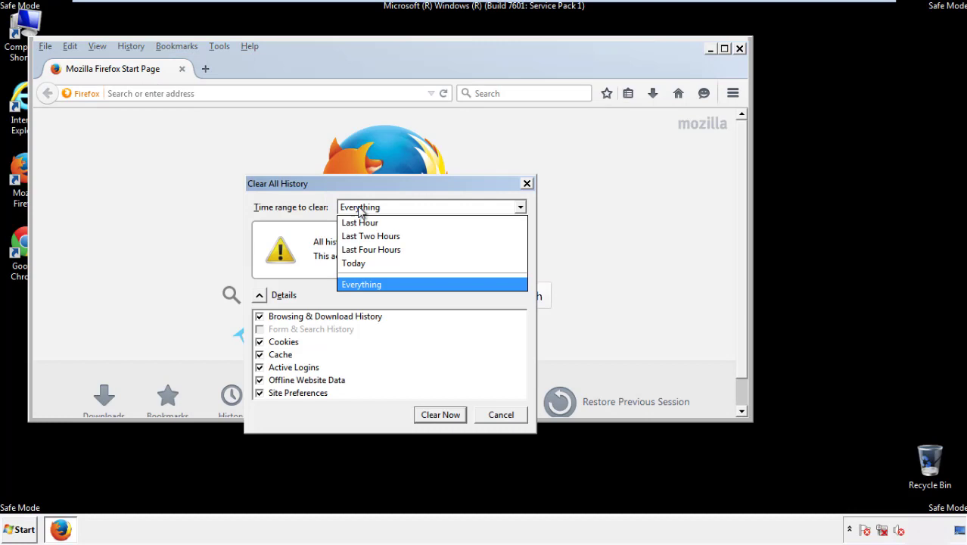
- Clear Everything: history, cookies, cache, logins, offline data and site preferences
{"action": "left_click", "coordinate": [361, 285]}
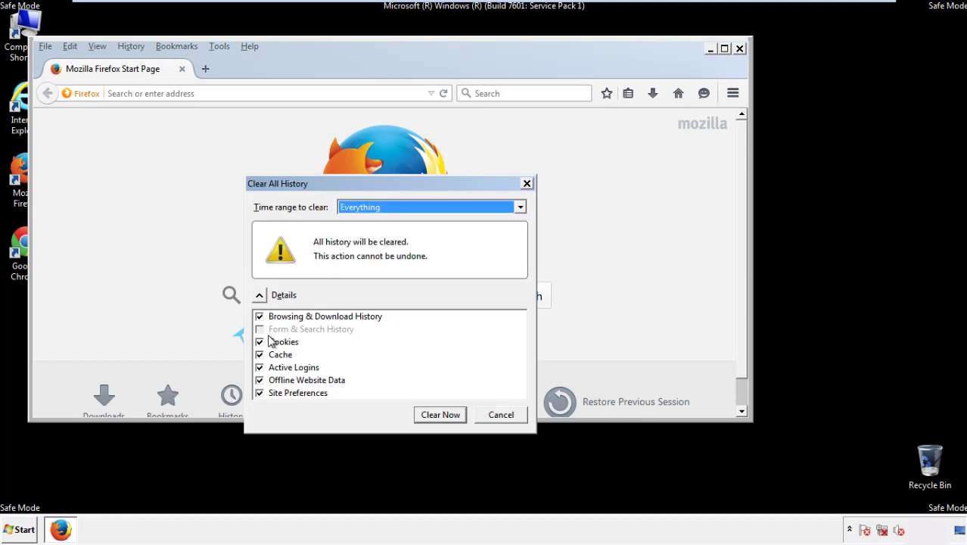
{"action": "left_click", "coordinate": [260, 393]}
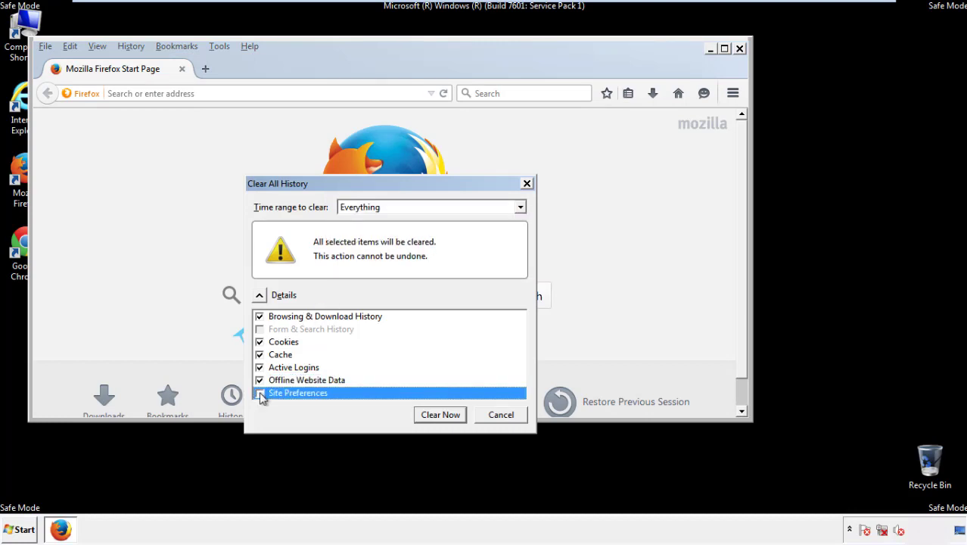
{"action": "left_click", "coordinate": [260, 393]}
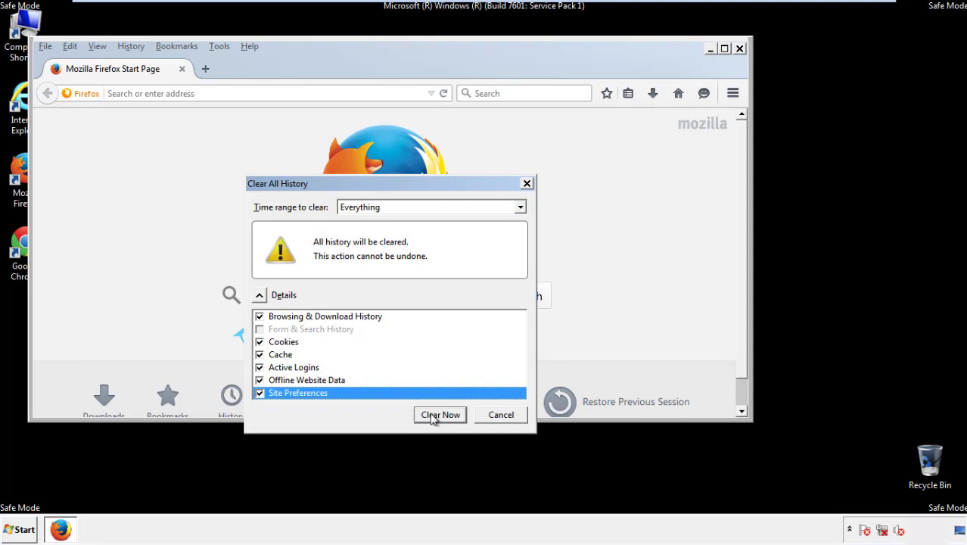
{"action": "left_click", "coordinate": [439, 415]}
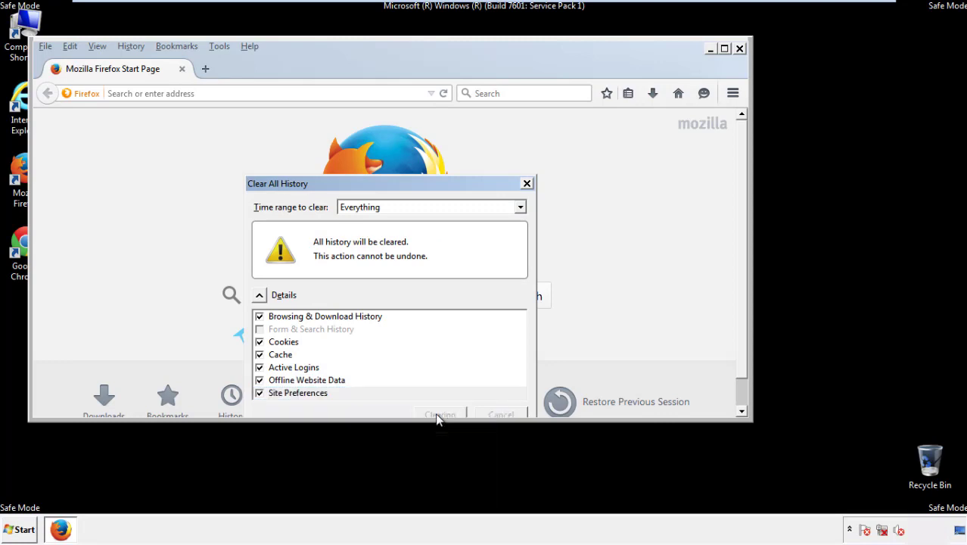
{"action": "left_click", "coordinate": [439, 413]}
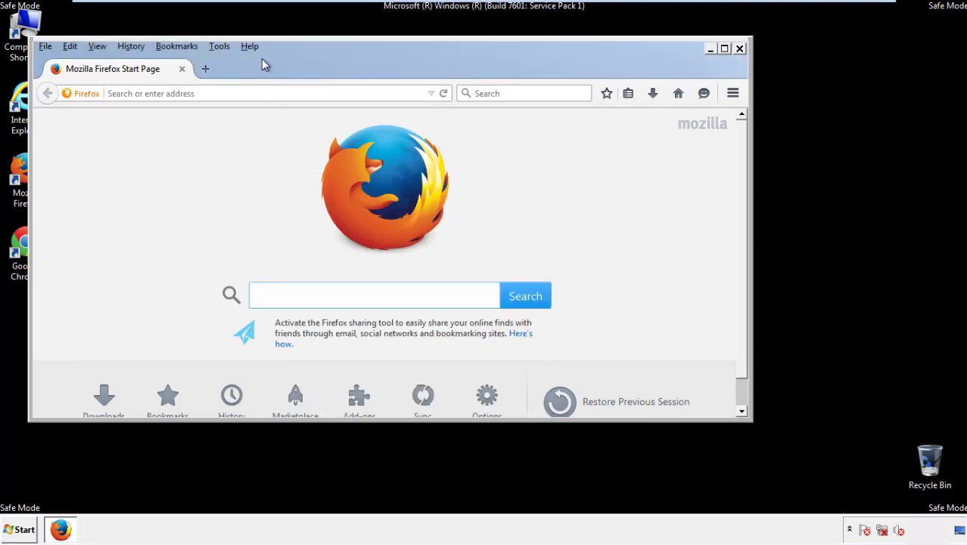
- Refresh Firefox to defaults from Help > Troubleshooting Information, confirming the refresh
{"action": "left_click", "coordinate": [249, 46]}
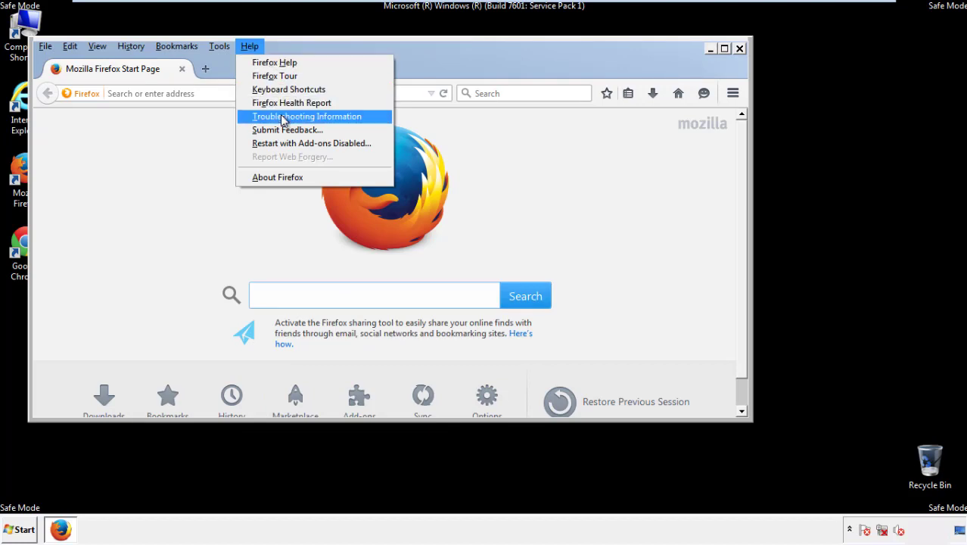
{"action": "left_click", "coordinate": [306, 115]}
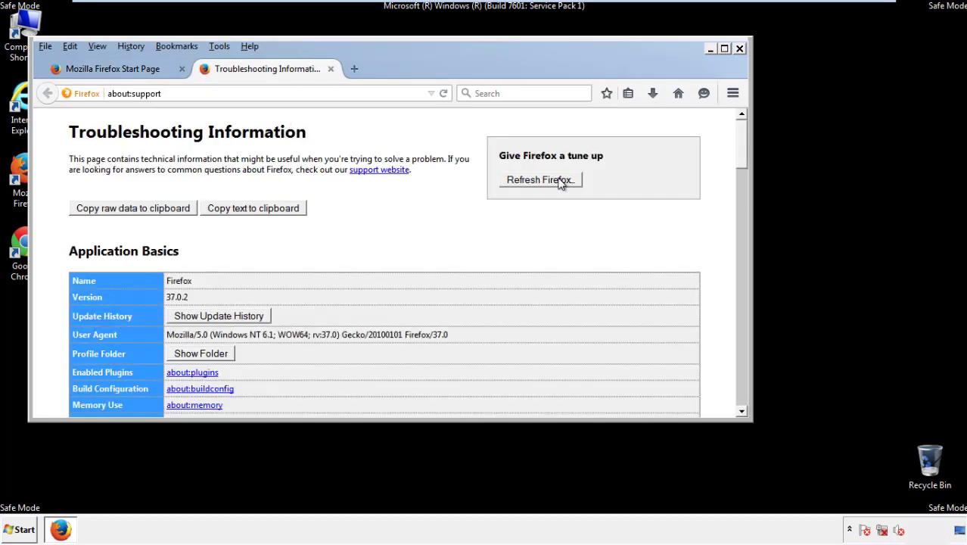
{"action": "left_click", "coordinate": [539, 179]}
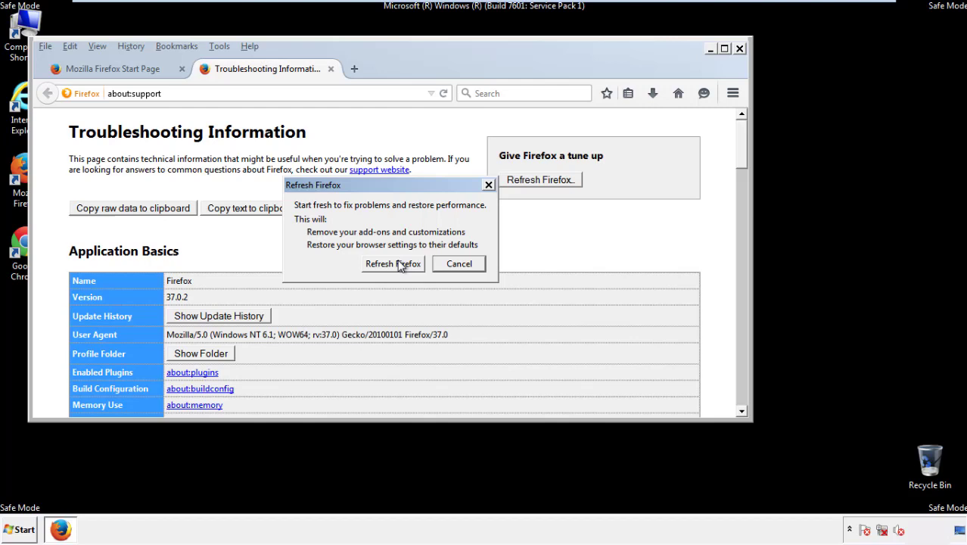
{"action": "left_click", "coordinate": [393, 264]}
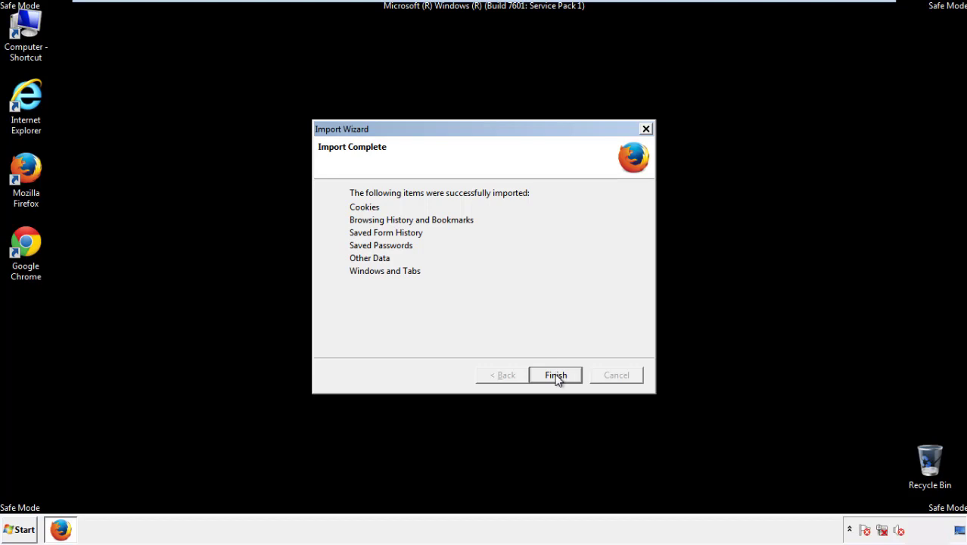
- Finish the data import, decline default browser, and close the refreshed Firefox
{"action": "left_click", "coordinate": [554, 375]}
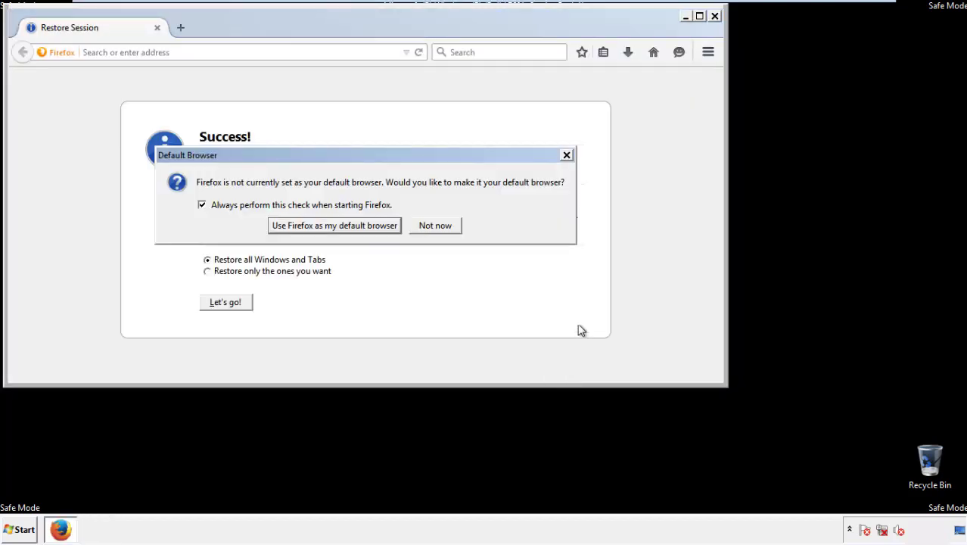
{"action": "left_click", "coordinate": [434, 224]}
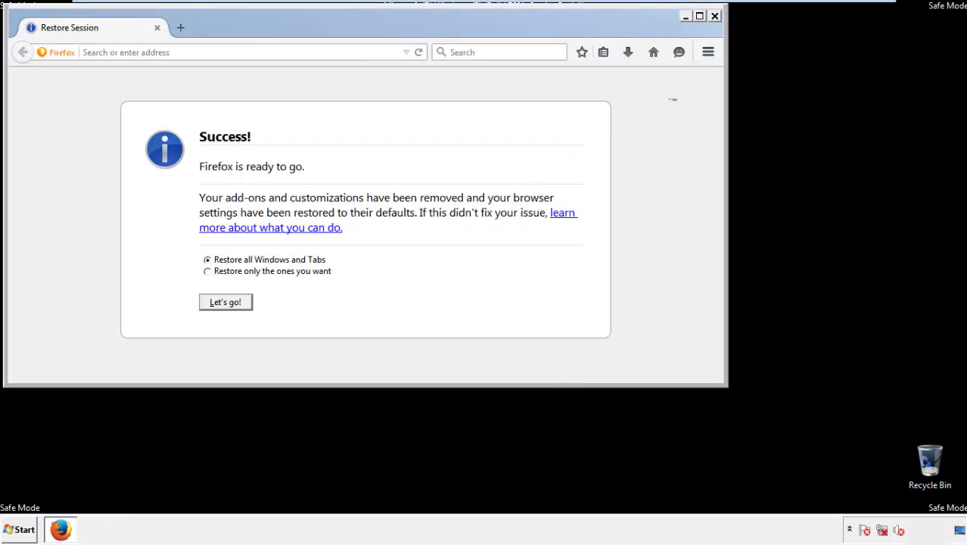
{"action": "left_click", "coordinate": [713, 15]}
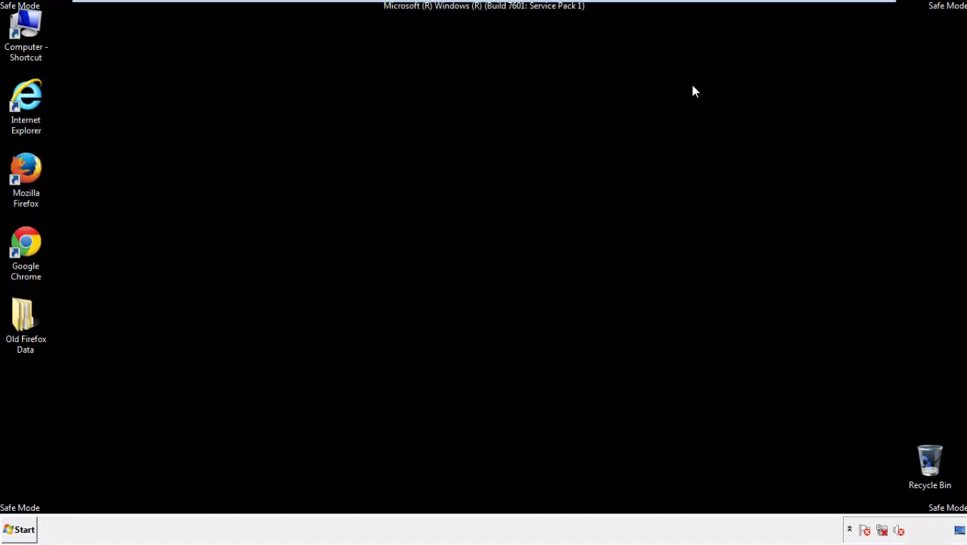
- Launch Google Chrome from its desktop shortcut in Safe Mode
{"action": "left_click", "coordinate": [26, 250]}
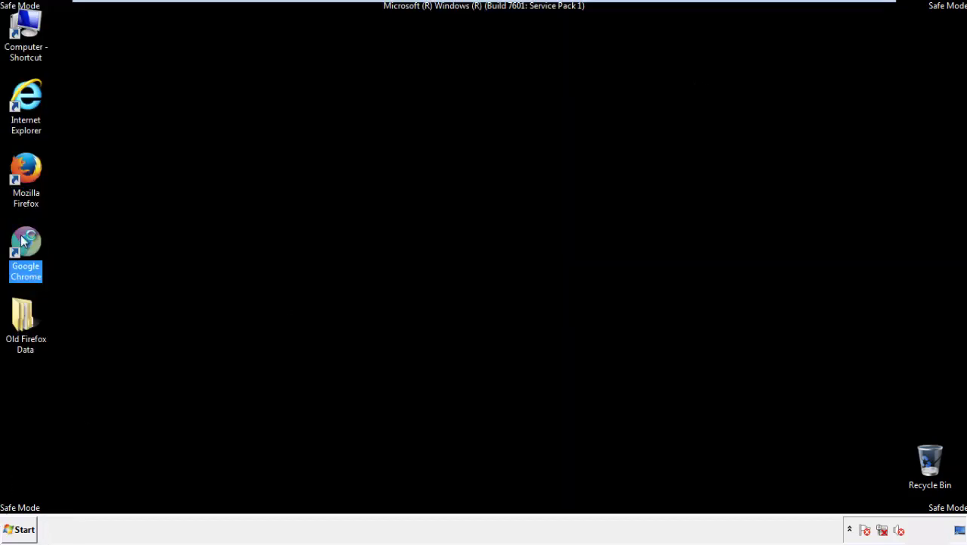
{"action": "double_click", "coordinate": [26, 242]}
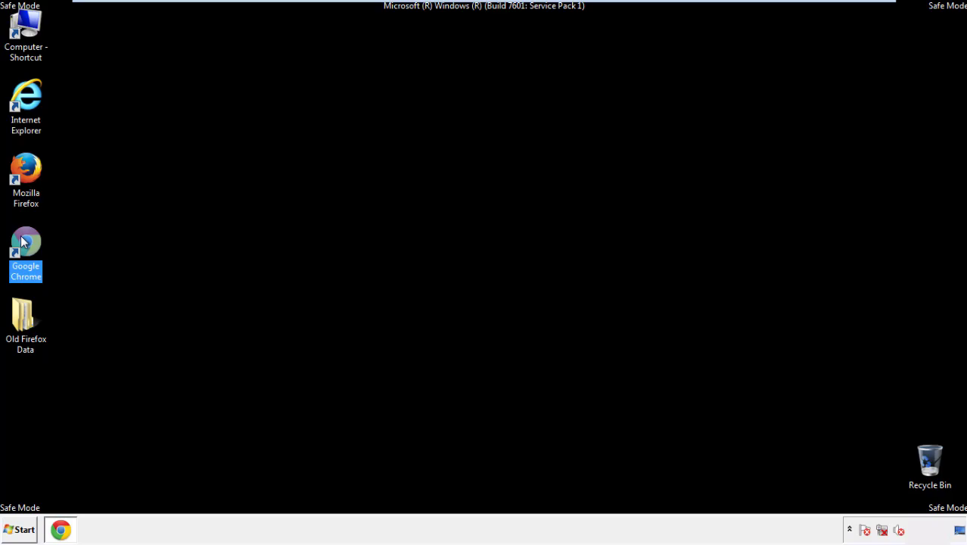
{"action": "double_click", "coordinate": [25, 242]}
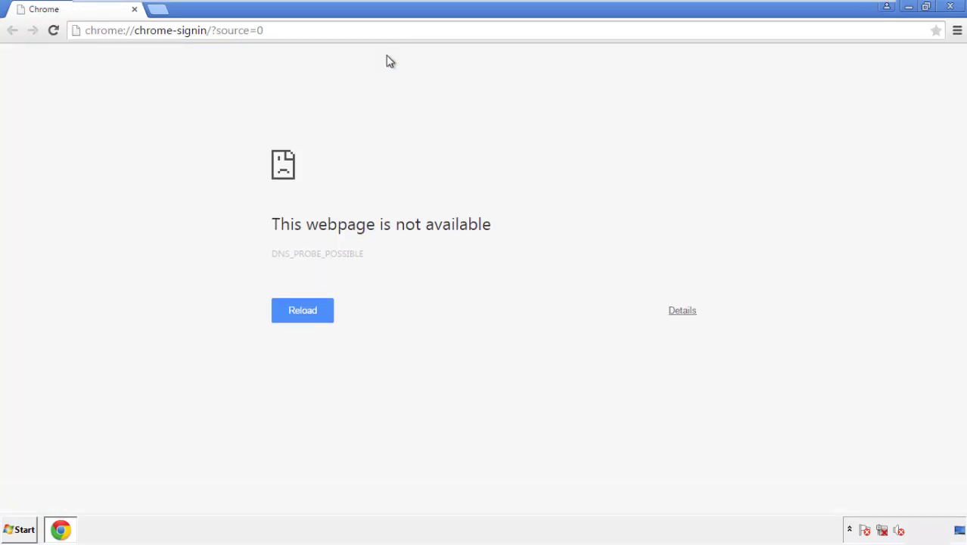
{"action": "left_click", "coordinate": [958, 30]}
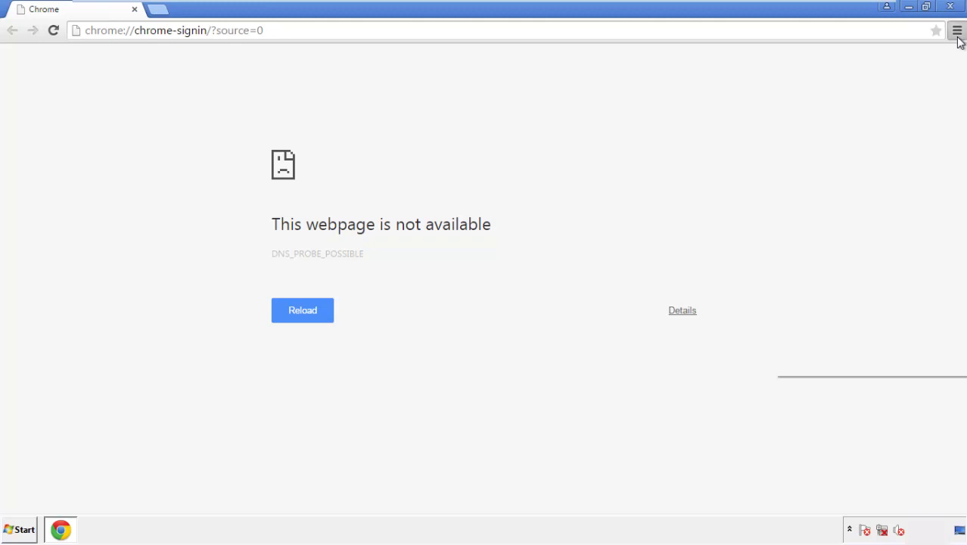
- Show Chrome's History page of recent visits via the menu's Settings sidebar
{"action": "left_click", "coordinate": [956, 30]}
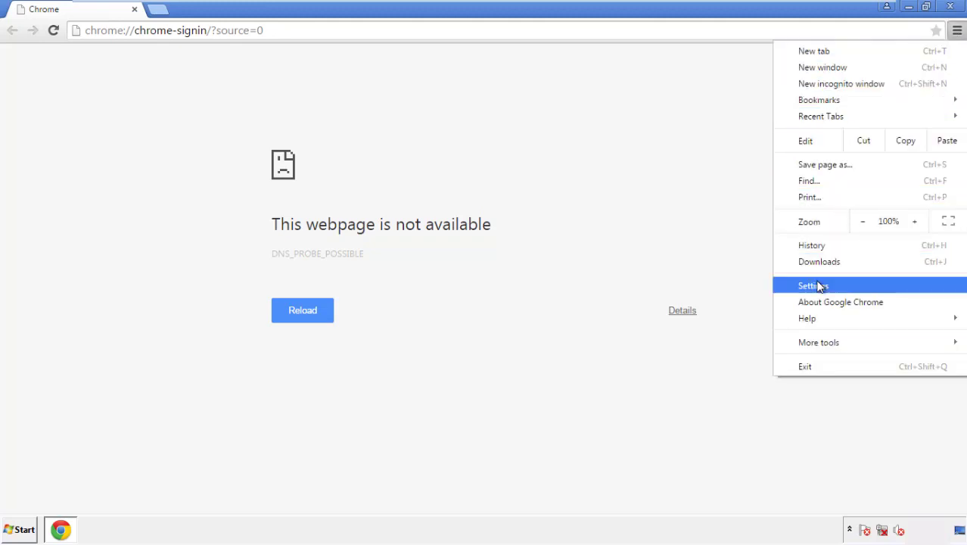
{"action": "left_click", "coordinate": [817, 284]}
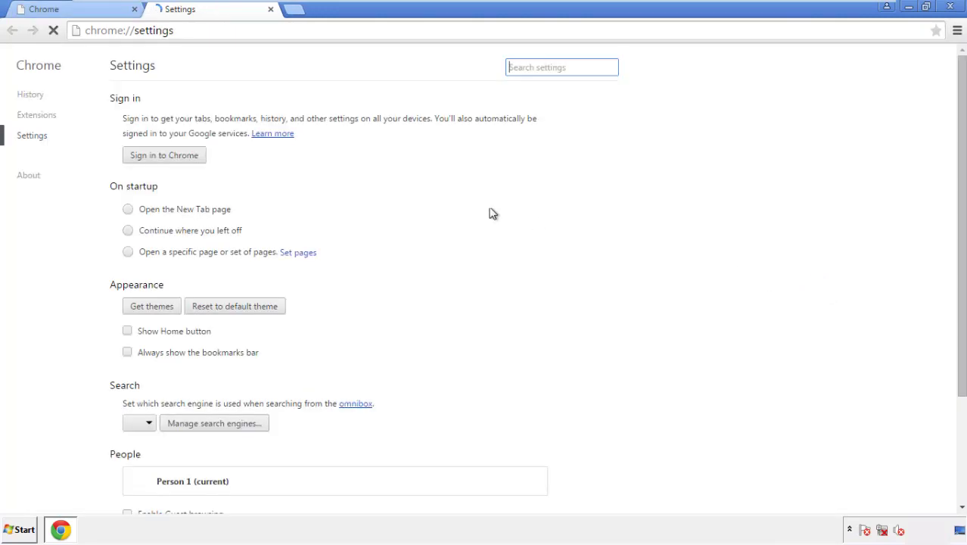
{"action": "left_click", "coordinate": [31, 93]}
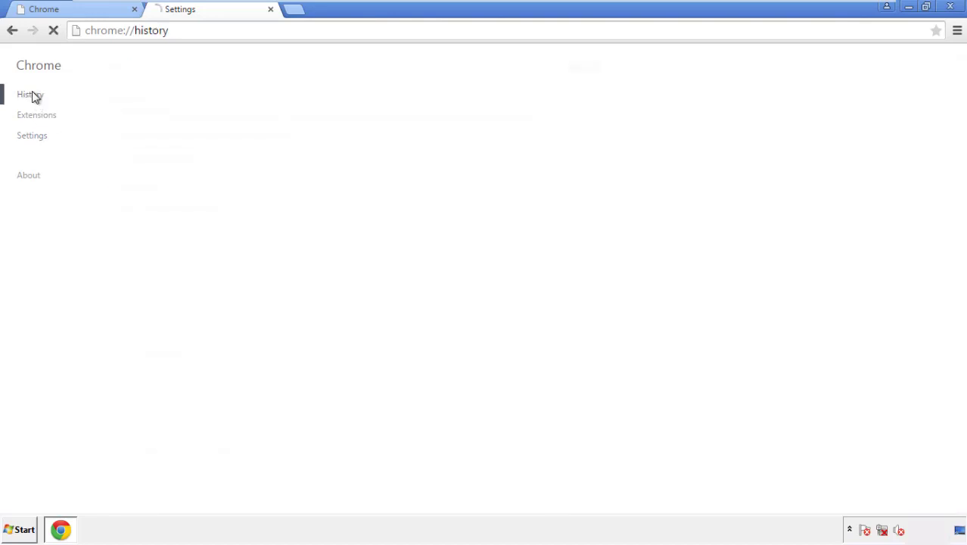
{"action": "left_click", "coordinate": [30, 94]}
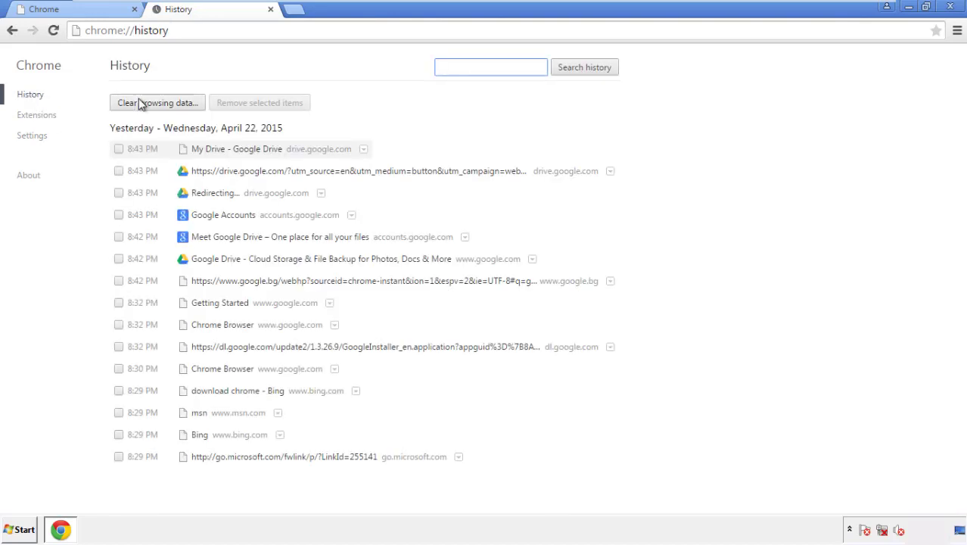
- Clear Chrome browsing data from the beginning of time, including autofill, hosted app data and content licenses
{"action": "left_click", "coordinate": [157, 103]}
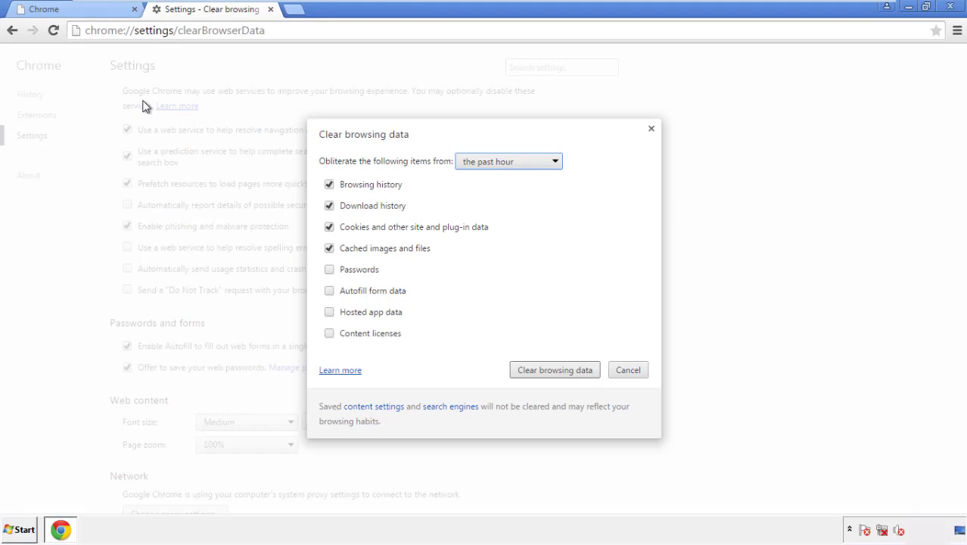
{"action": "mouse_move", "coordinate": [487, 160]}
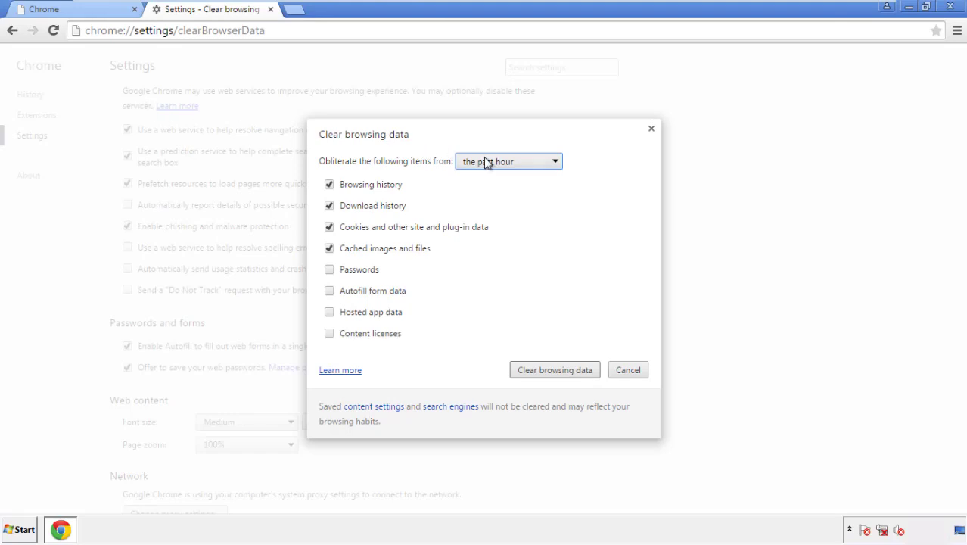
{"action": "left_click", "coordinate": [507, 160]}
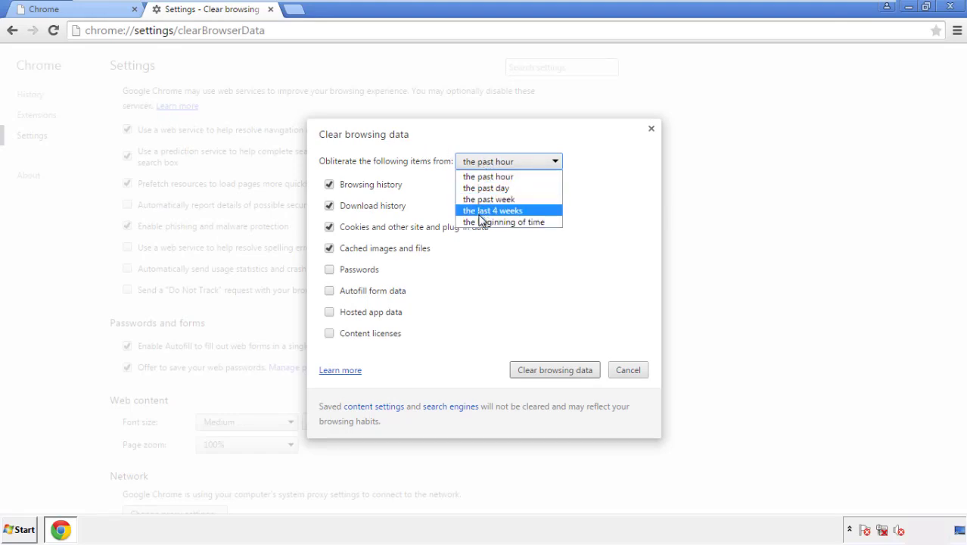
{"action": "mouse_move", "coordinate": [492, 175]}
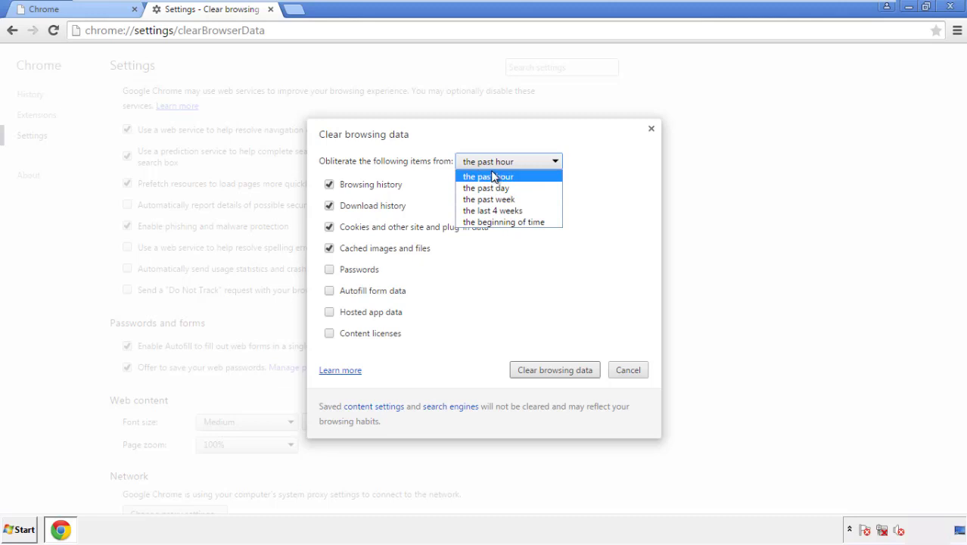
{"action": "mouse_move", "coordinate": [484, 227]}
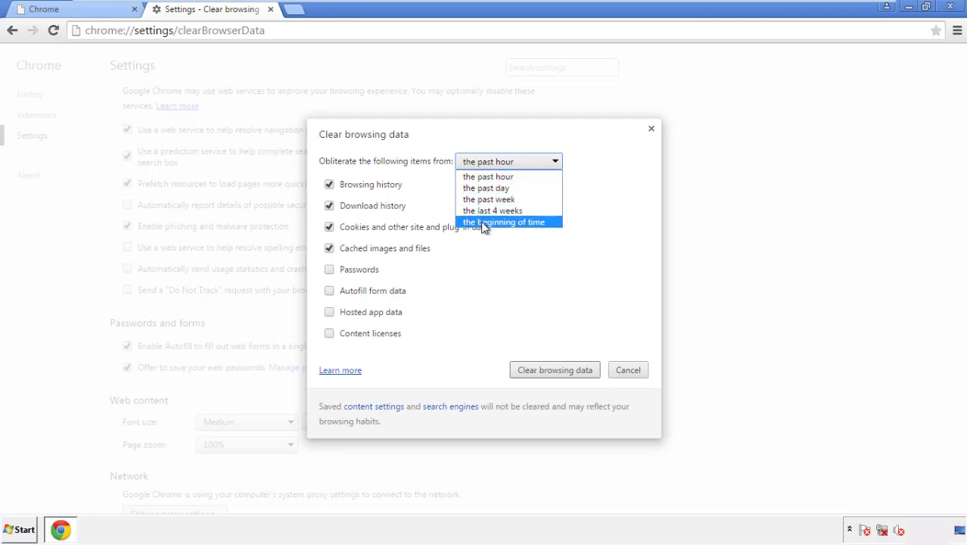
{"action": "left_click", "coordinate": [508, 221]}
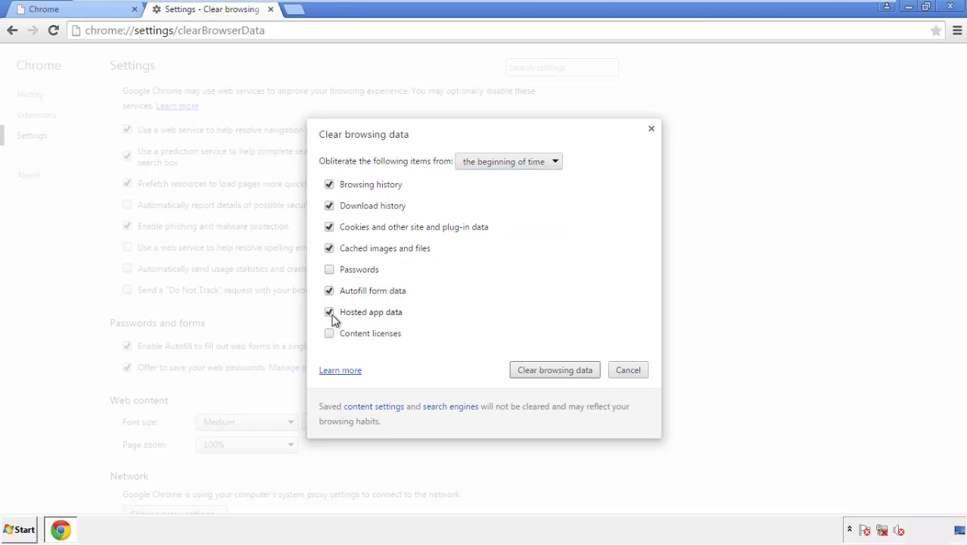
{"action": "left_click", "coordinate": [330, 333]}
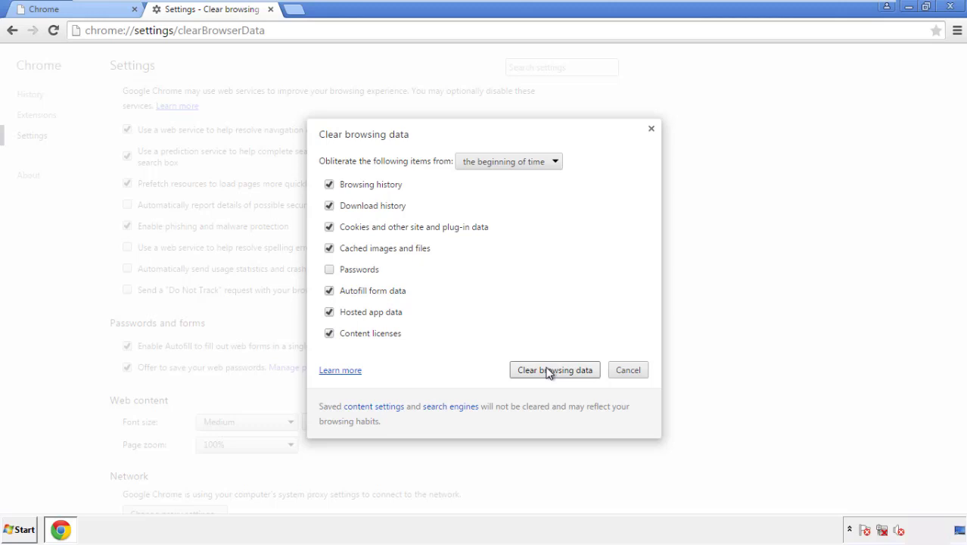
{"action": "left_click", "coordinate": [553, 369]}
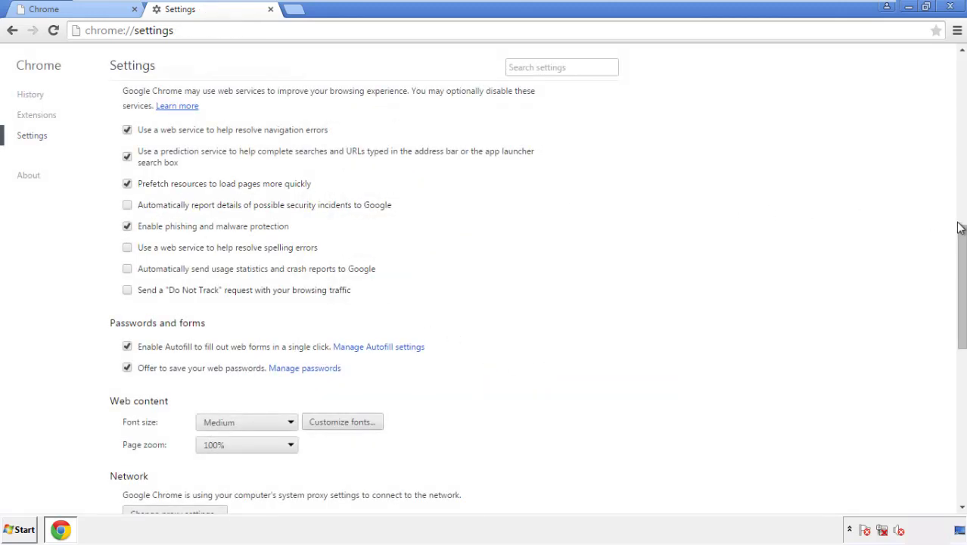
- Reset Chrome's settings to original defaults from the bottom of Settings, confirming Reset
{"action": "scroll", "scroll_direction": "down", "scroll_amount": 3}
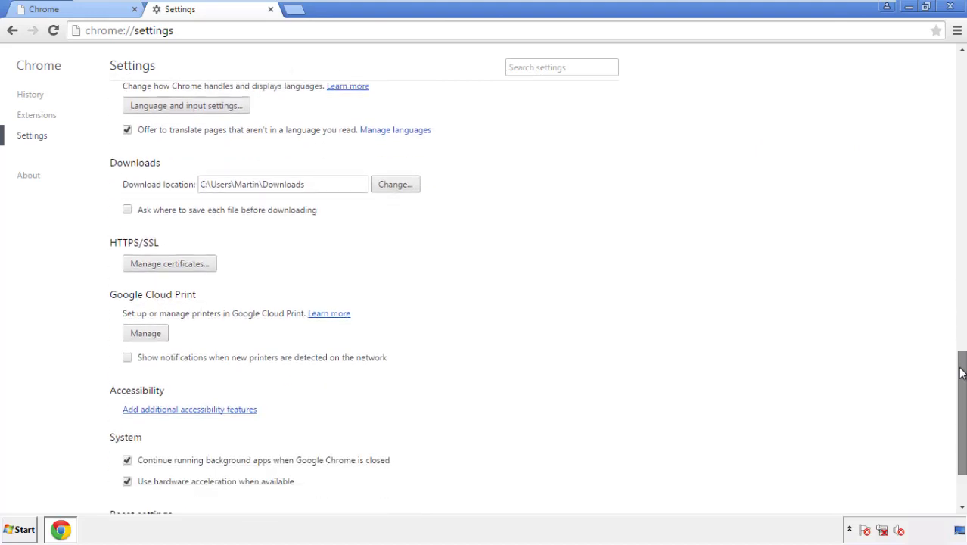
{"action": "scroll", "scroll_direction": "down", "scroll_amount": 3}
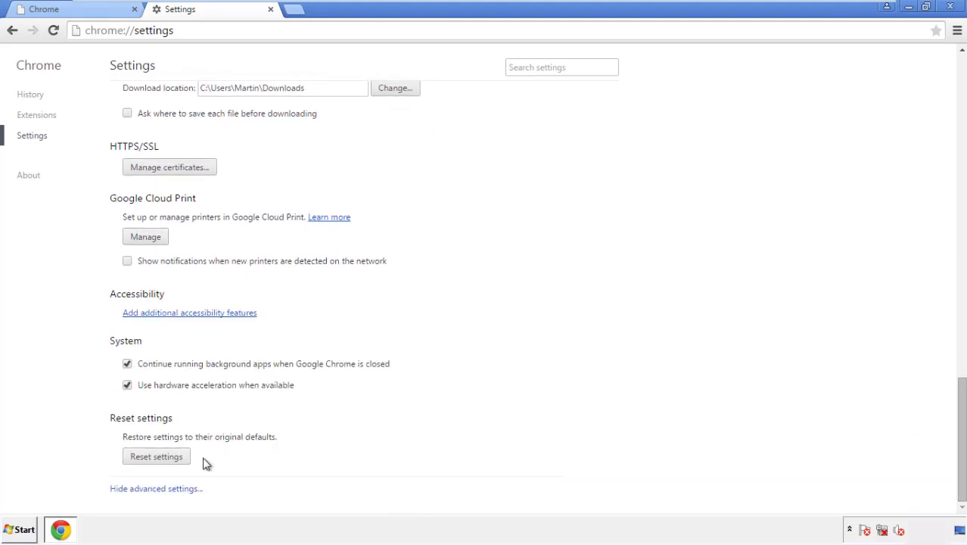
{"action": "left_click", "coordinate": [156, 455]}
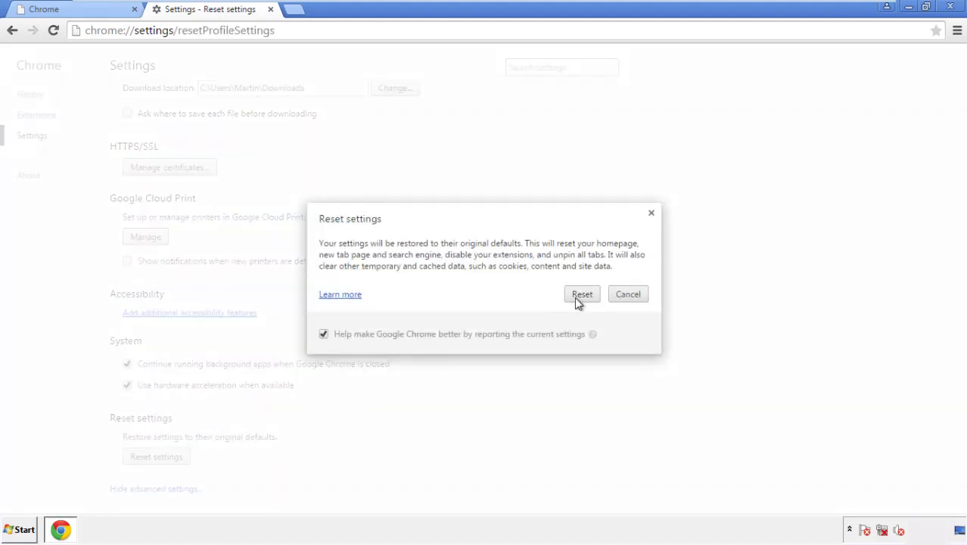
{"action": "left_click", "coordinate": [581, 293]}
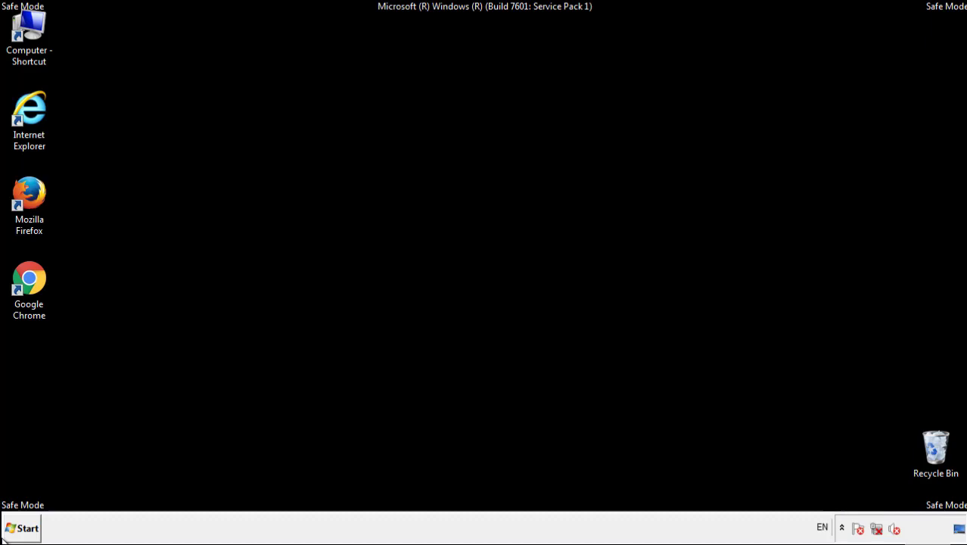
- Launch Firefox and show its Add-ons manager from the main menu
{"action": "left_click", "coordinate": [29, 195]}
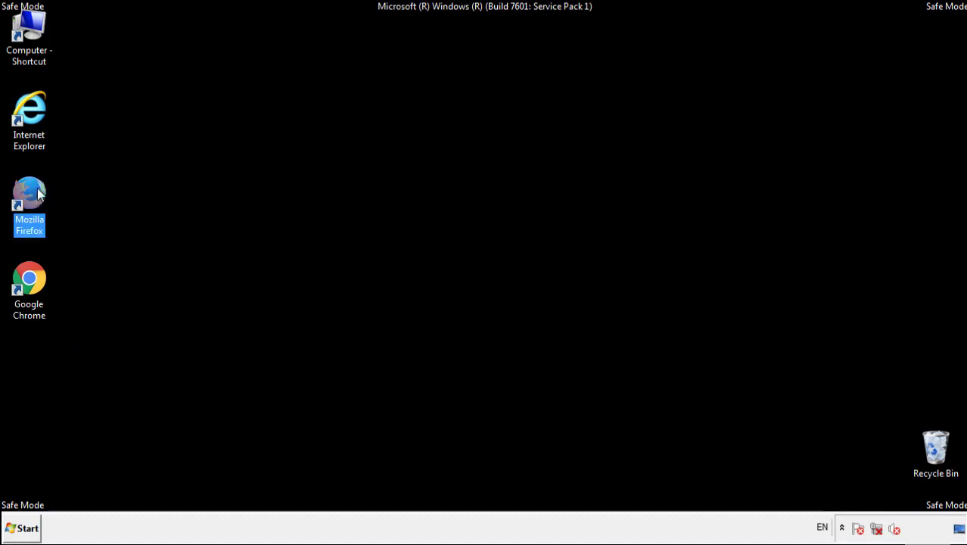
{"action": "double_click", "coordinate": [28, 193]}
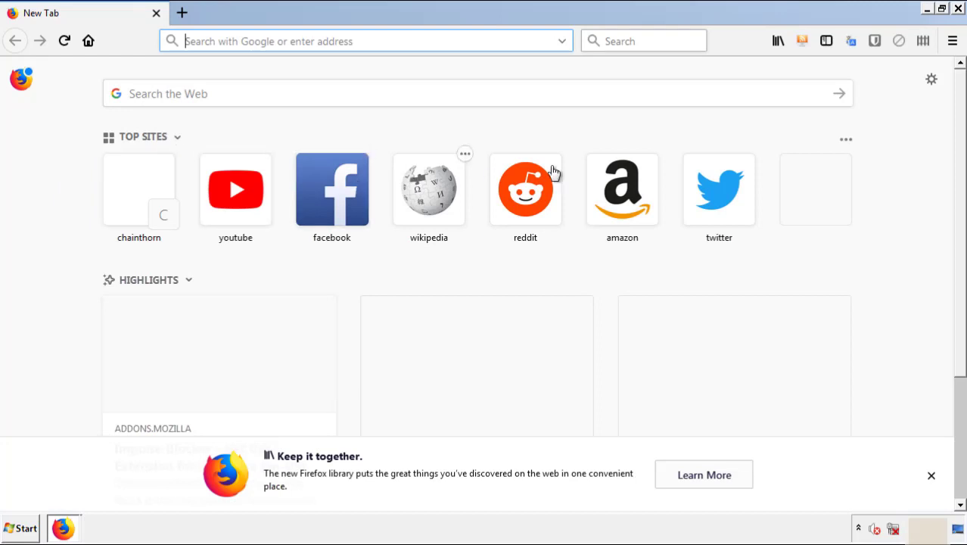
{"action": "left_click", "coordinate": [953, 41]}
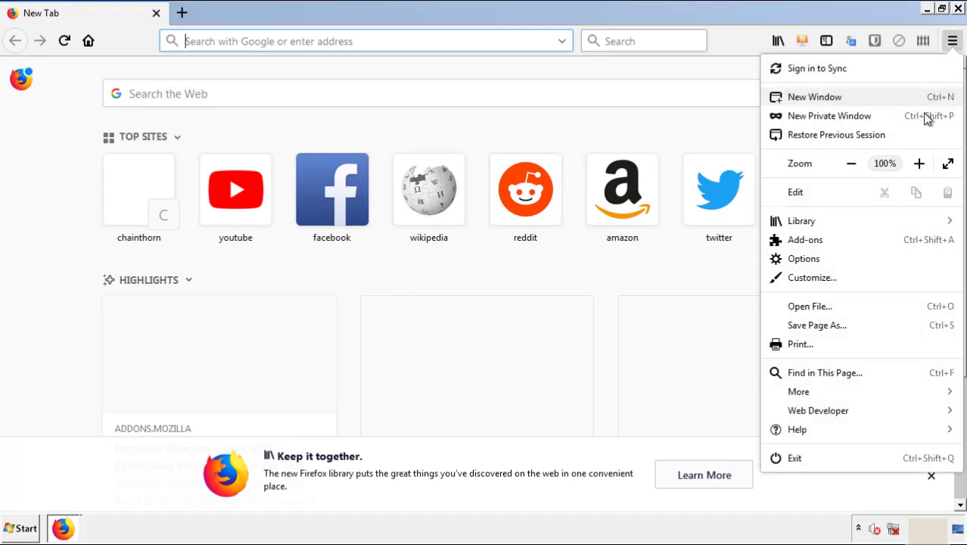
{"action": "left_click", "coordinate": [805, 239]}
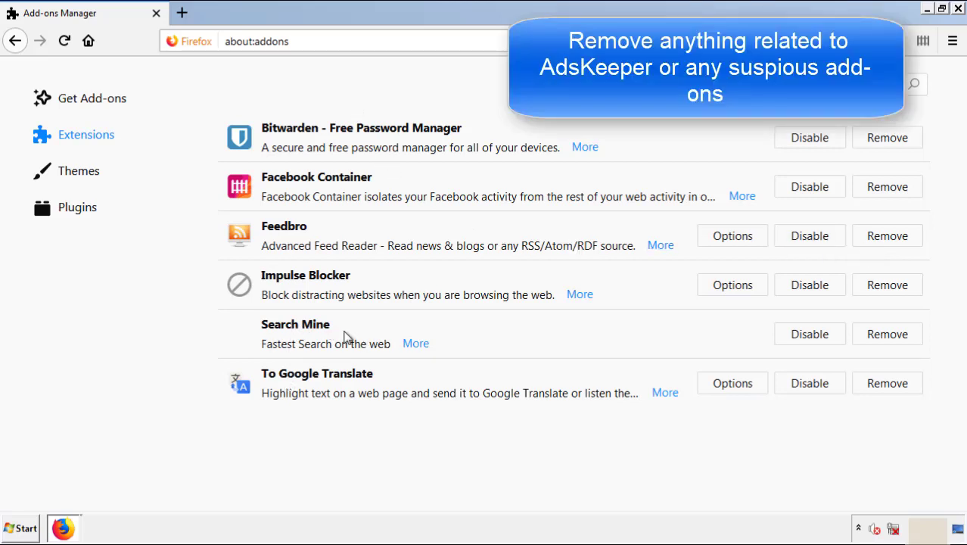
- Remove the Search Mine extension and close Firefox
{"action": "left_click", "coordinate": [886, 332]}
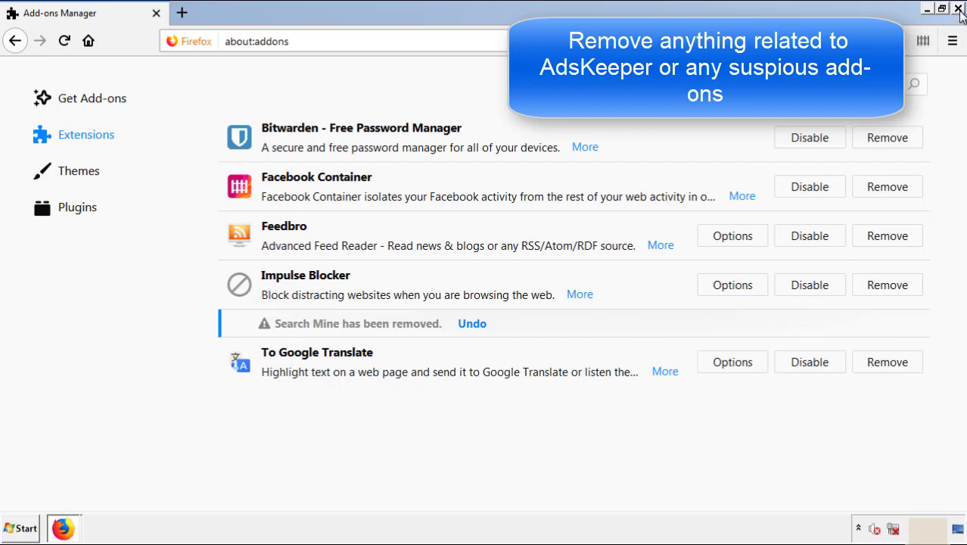
{"action": "left_click", "coordinate": [959, 9]}
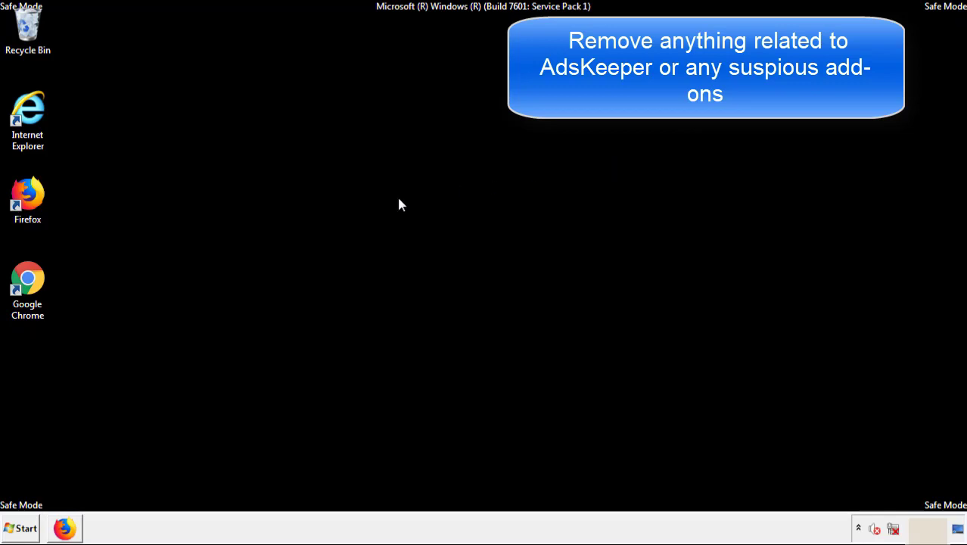
- Launch Chrome and show its Extensions page via More tools
{"action": "double_click", "coordinate": [27, 275]}
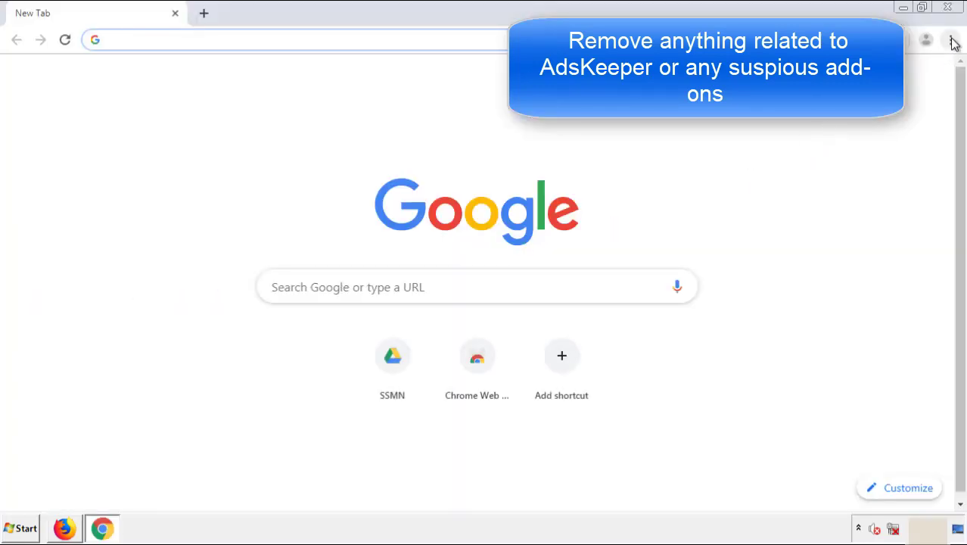
{"action": "left_click", "coordinate": [950, 40]}
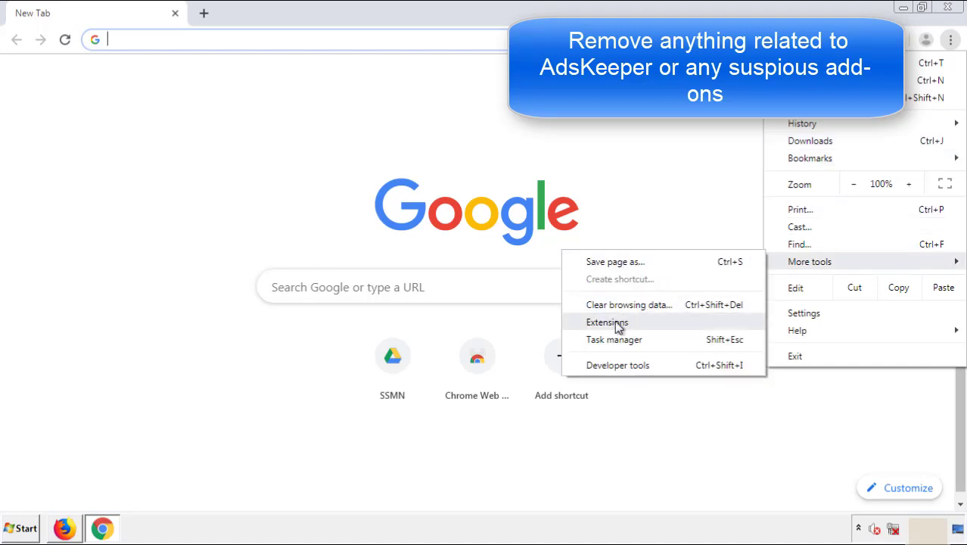
{"action": "left_click", "coordinate": [607, 321]}
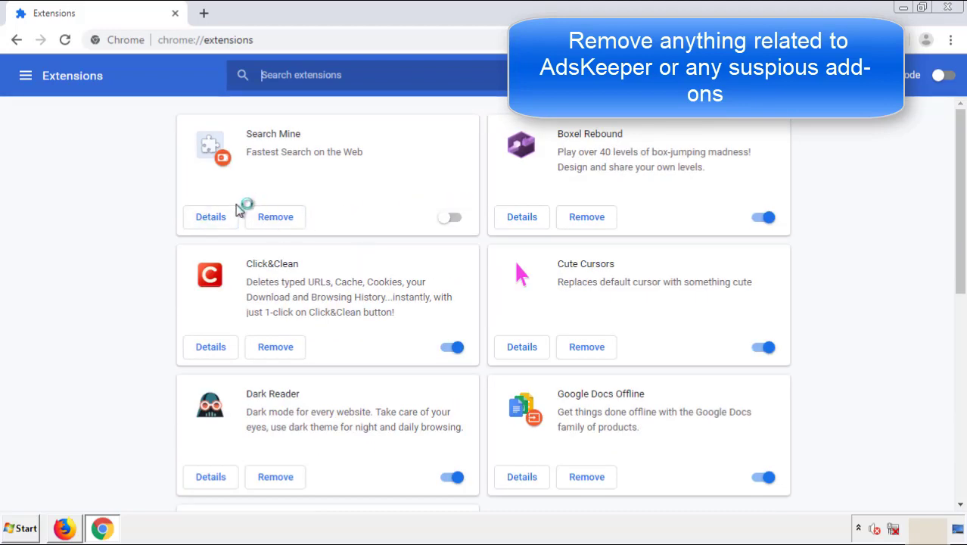
- Remove the Search Mine extension, close Chrome, and bring up the Start menu for restart
{"action": "left_click", "coordinate": [275, 217]}
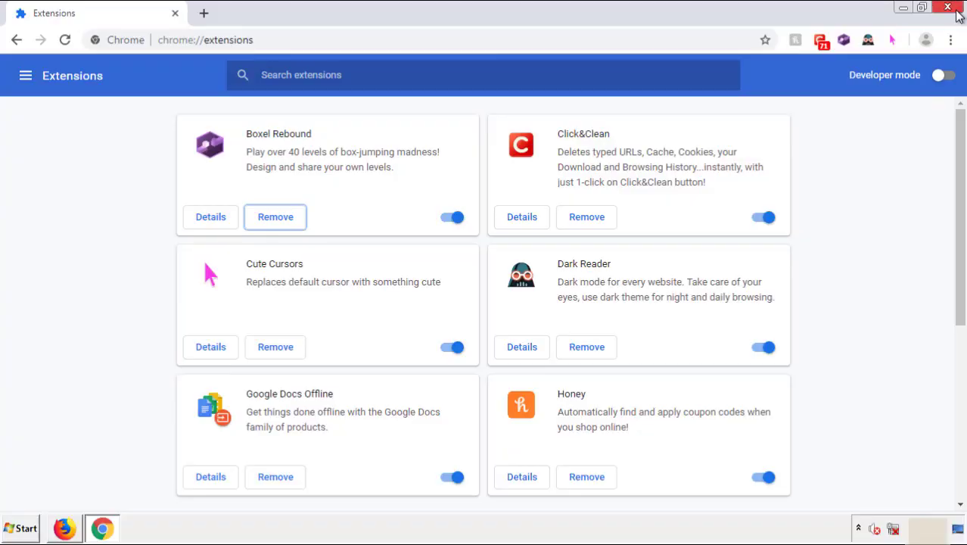
{"action": "left_click", "coordinate": [950, 9]}
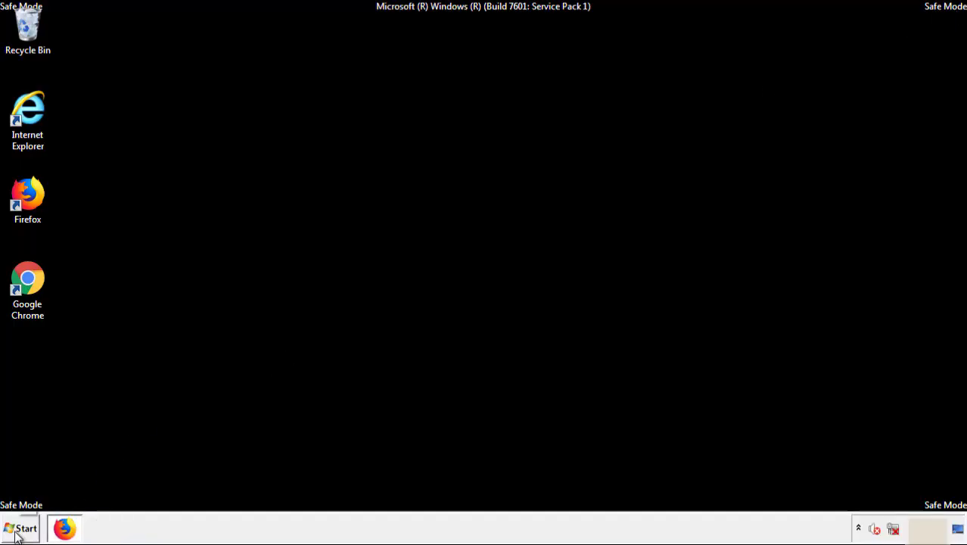
{"action": "left_click", "coordinate": [21, 526]}
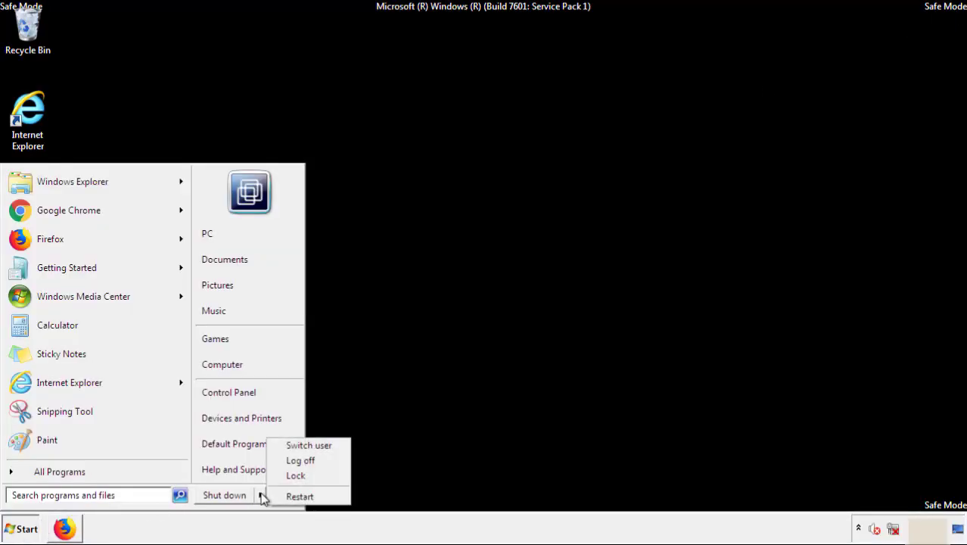